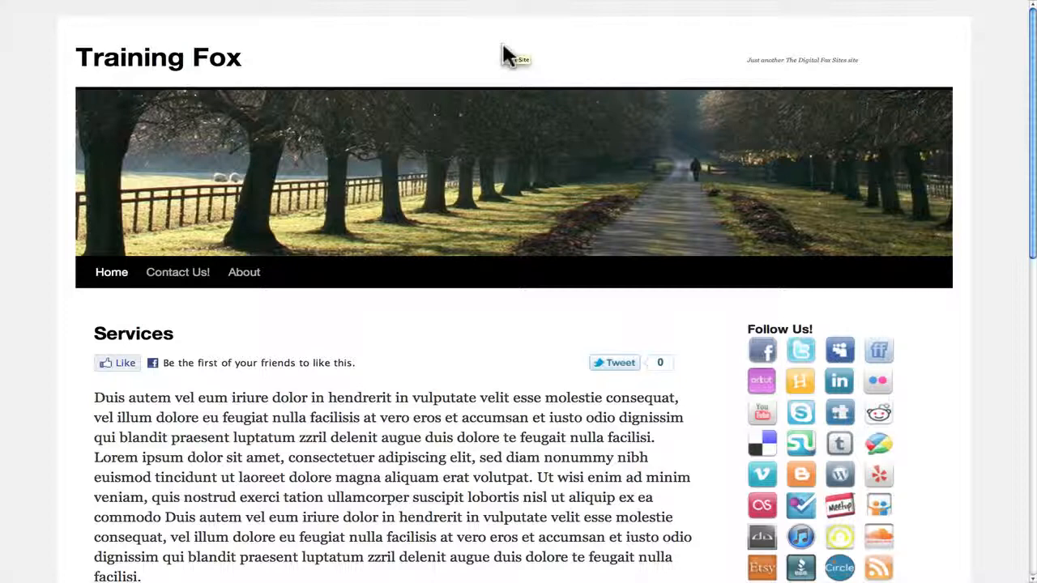
{"action": "mouse_move", "coordinate": [507, 55]}
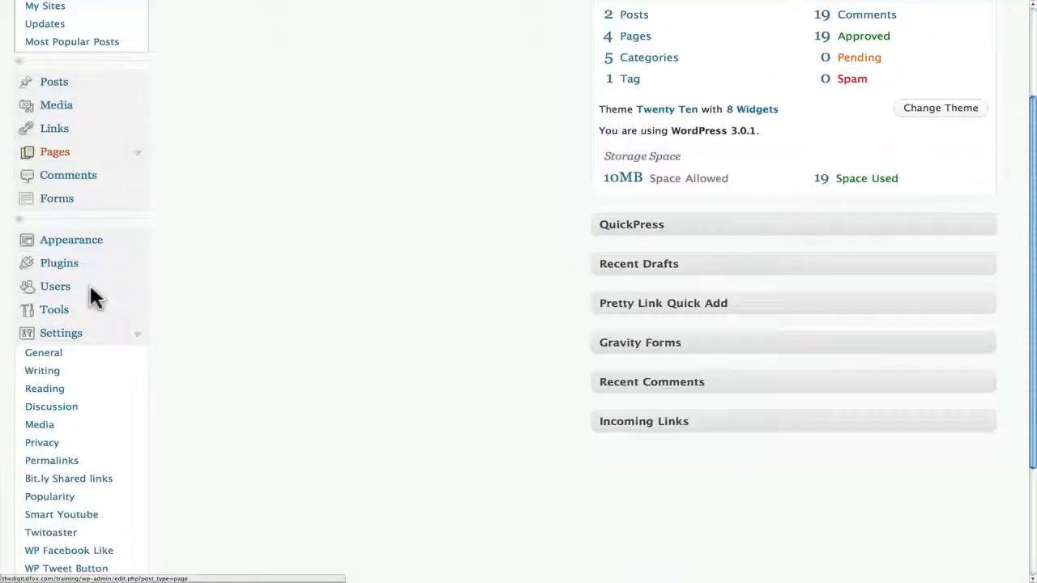
Go to the Twitoaster settings page under Settings in the admin sidebar
{"action": "scroll", "scroll_direction": "down", "scroll_amount": 3}
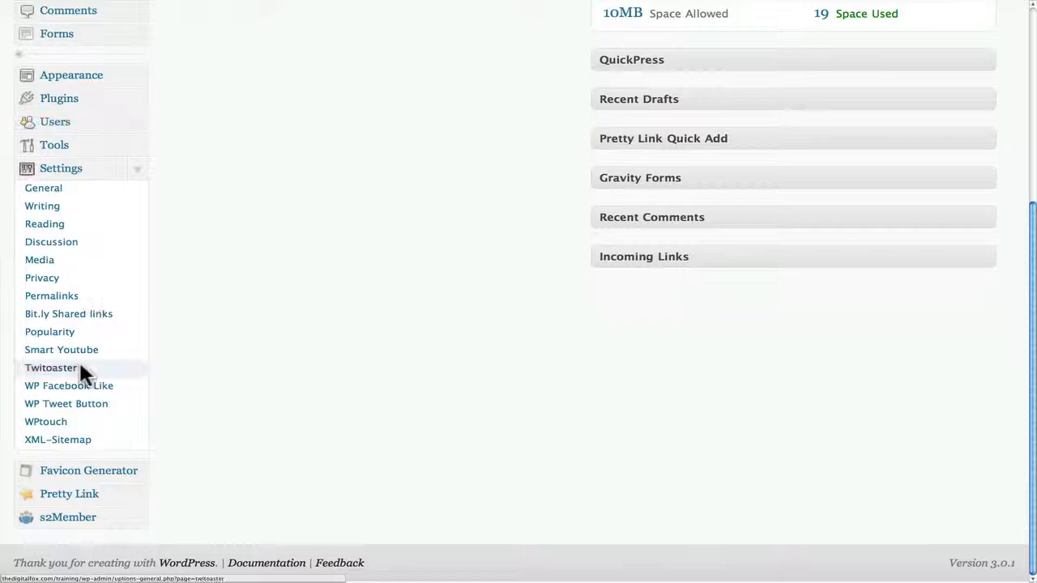
{"action": "left_click", "coordinate": [50, 368]}
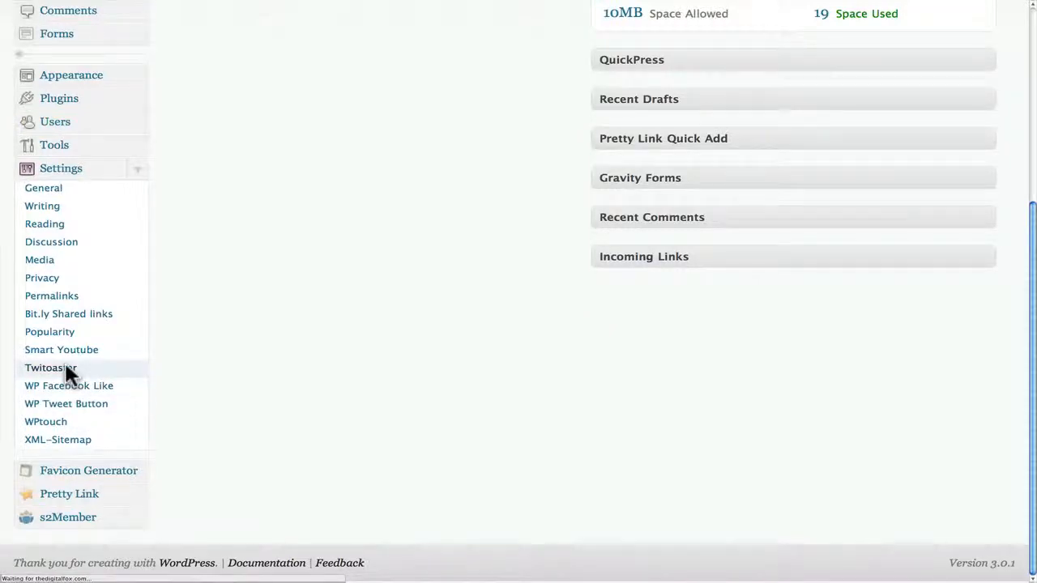
{"action": "left_click", "coordinate": [46, 366]}
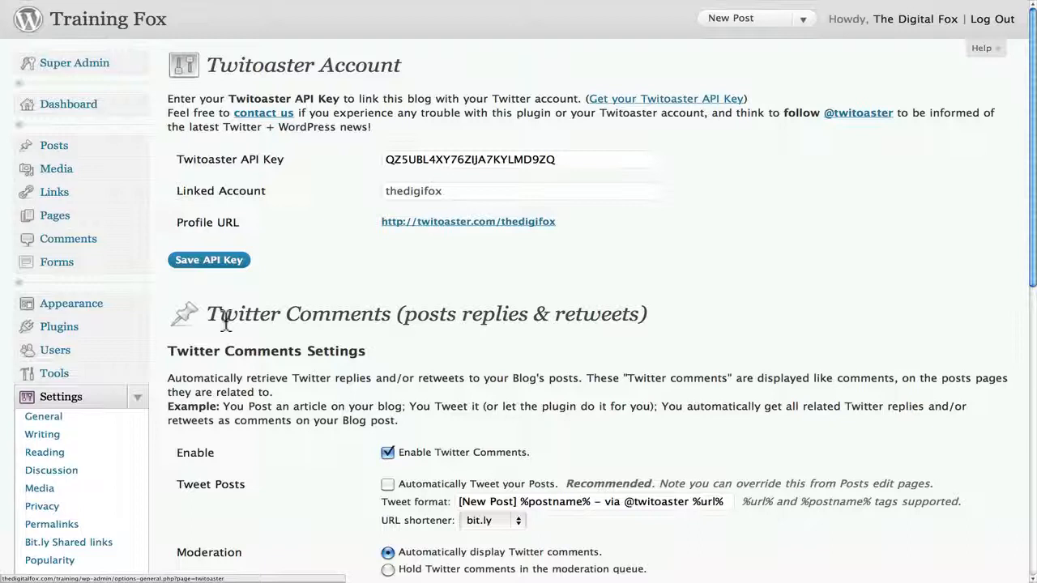
{"action": "mouse_move", "coordinate": [200, 227]}
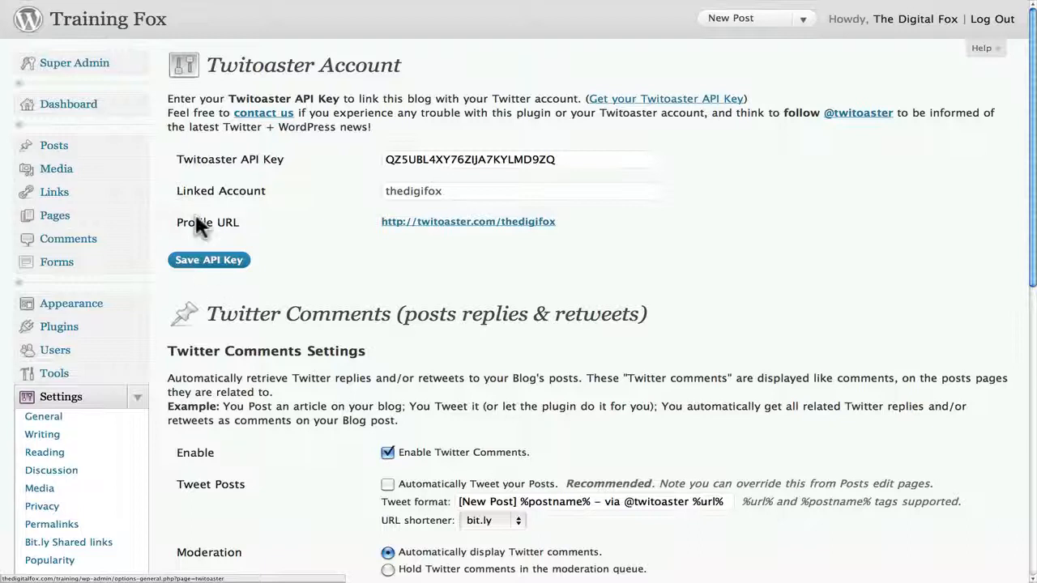
{"action": "mouse_move", "coordinate": [295, 152]}
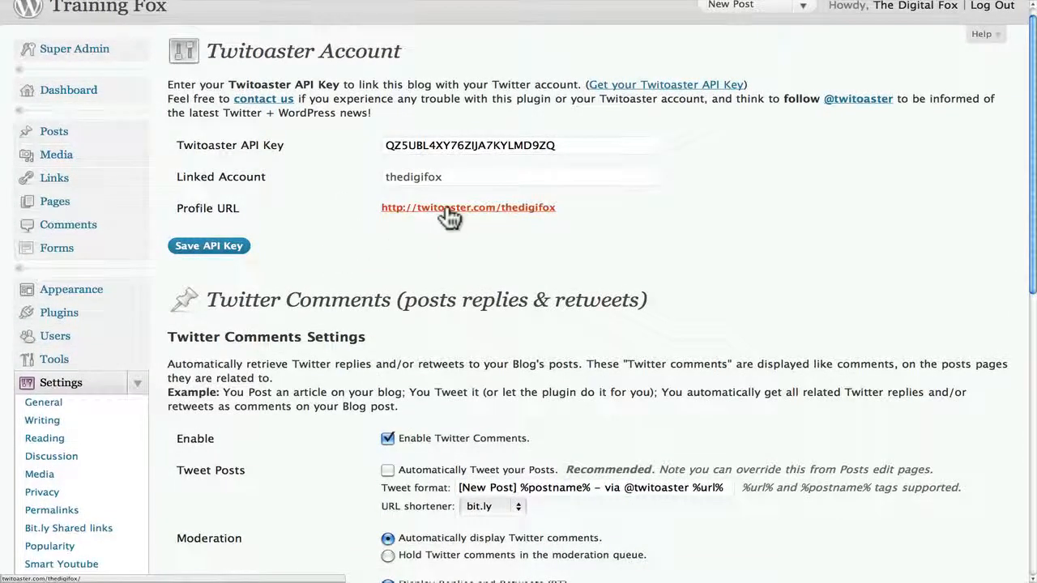
Follow the Profile URL link to the linked account's Twitoaster profile
{"action": "left_click", "coordinate": [467, 207]}
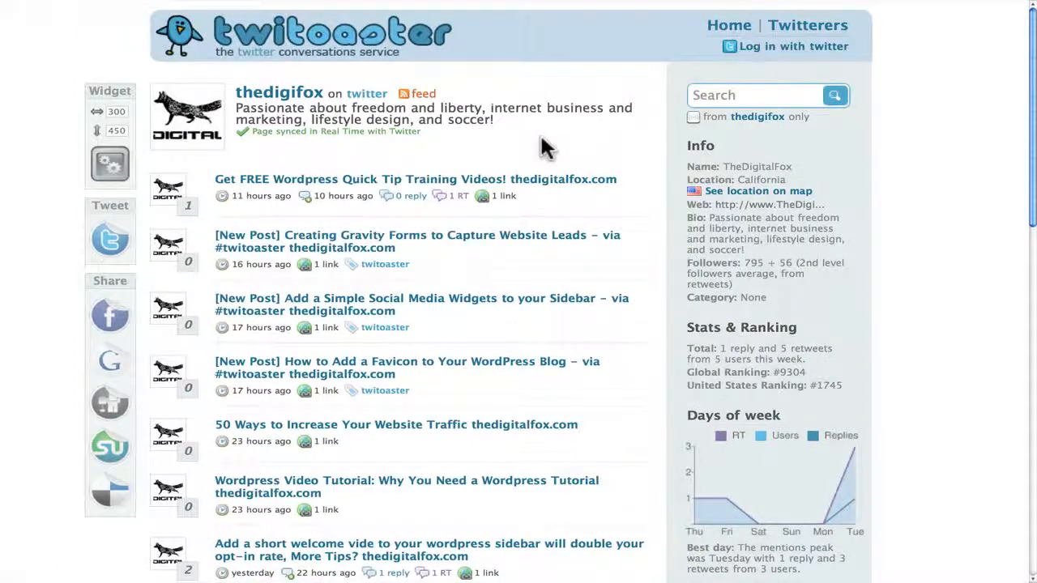
{"action": "mouse_move", "coordinate": [654, 285]}
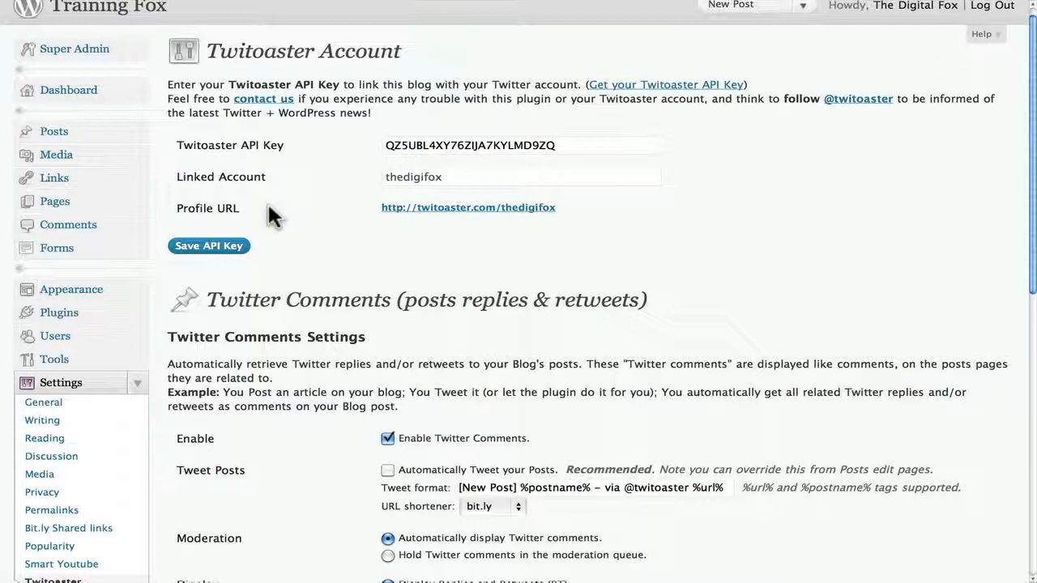
Enable automatic tweeting of new posts in the Twitoaster Comments settings
{"action": "scroll", "scroll_direction": "down", "scroll_amount": 3}
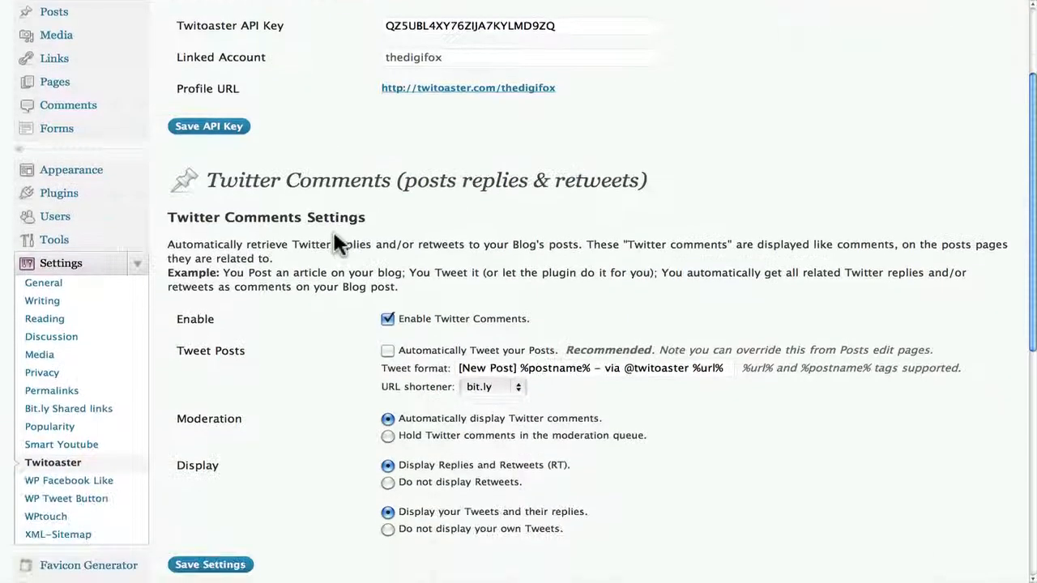
{"action": "scroll", "scroll_direction": "down", "scroll_amount": 3}
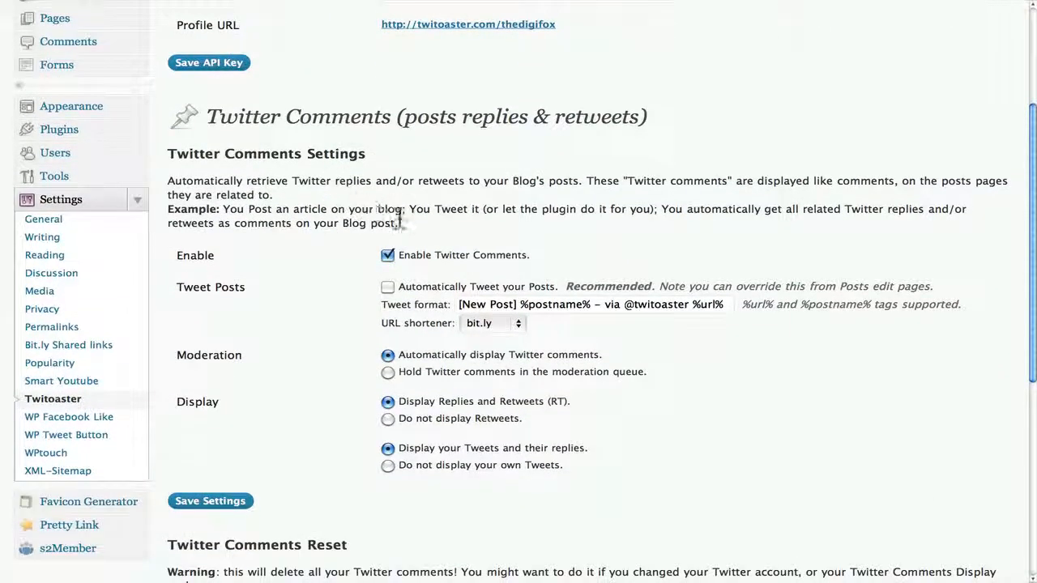
{"action": "scroll", "scroll_direction": "down", "scroll_amount": 3}
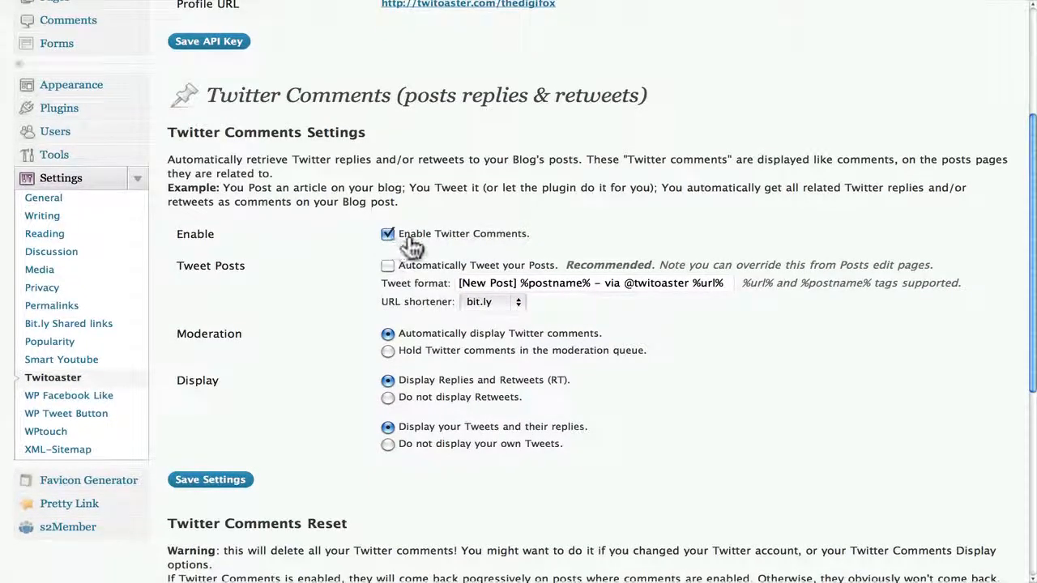
{"action": "mouse_move", "coordinate": [500, 256]}
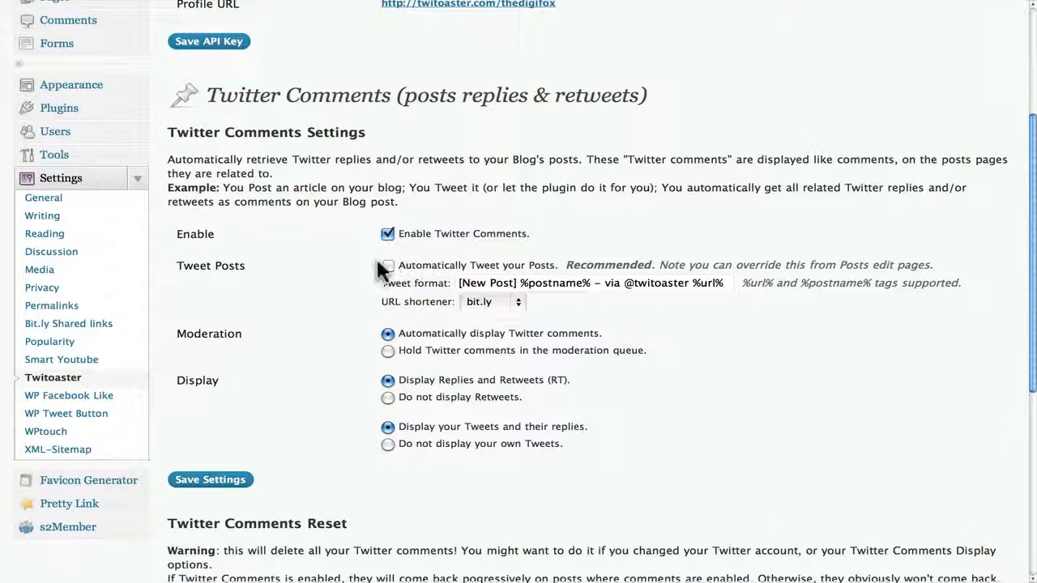
{"action": "left_click", "coordinate": [388, 265]}
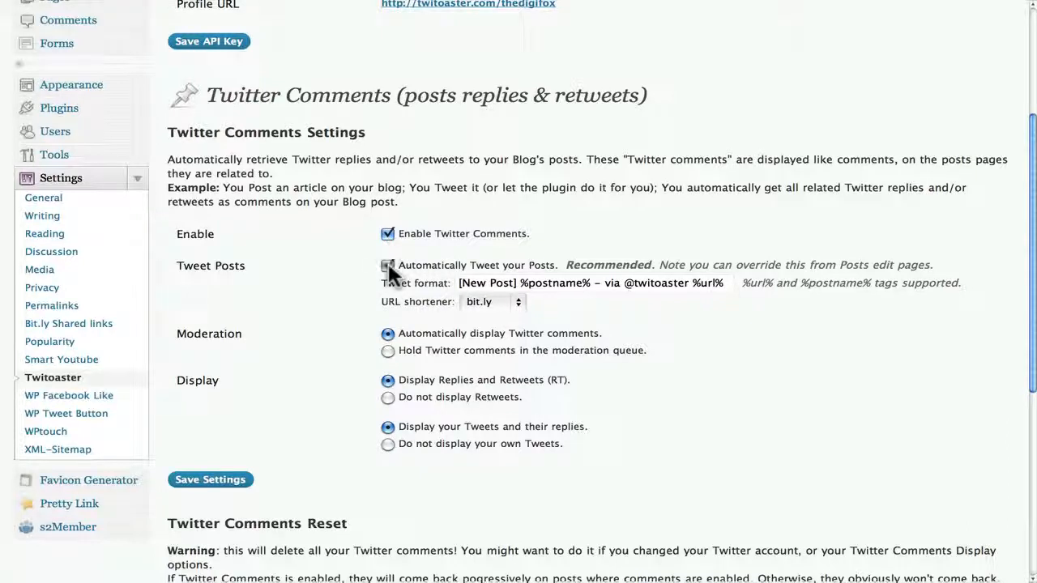
{"action": "left_click", "coordinate": [386, 265]}
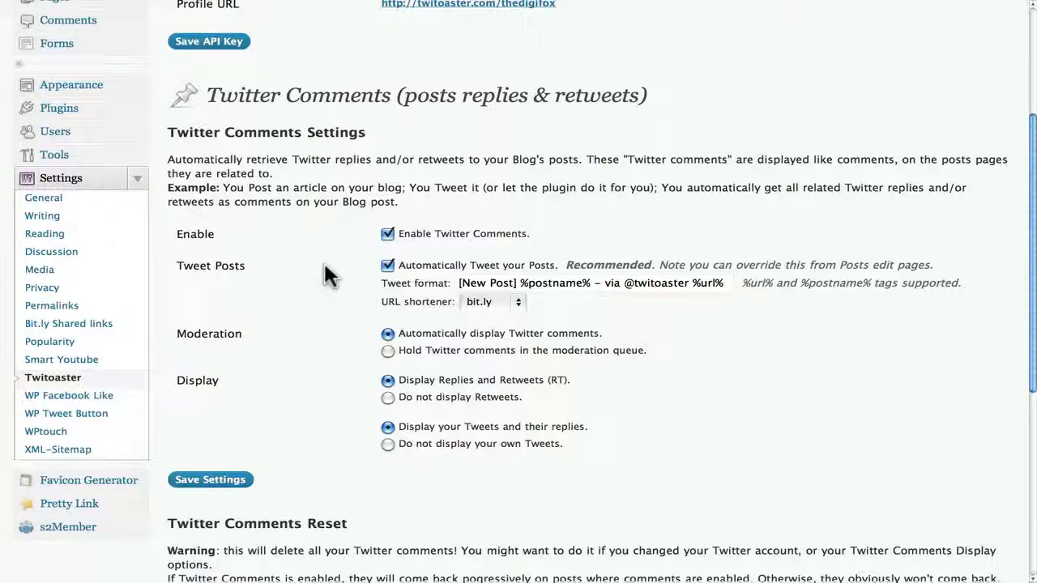
{"action": "mouse_move", "coordinate": [337, 274]}
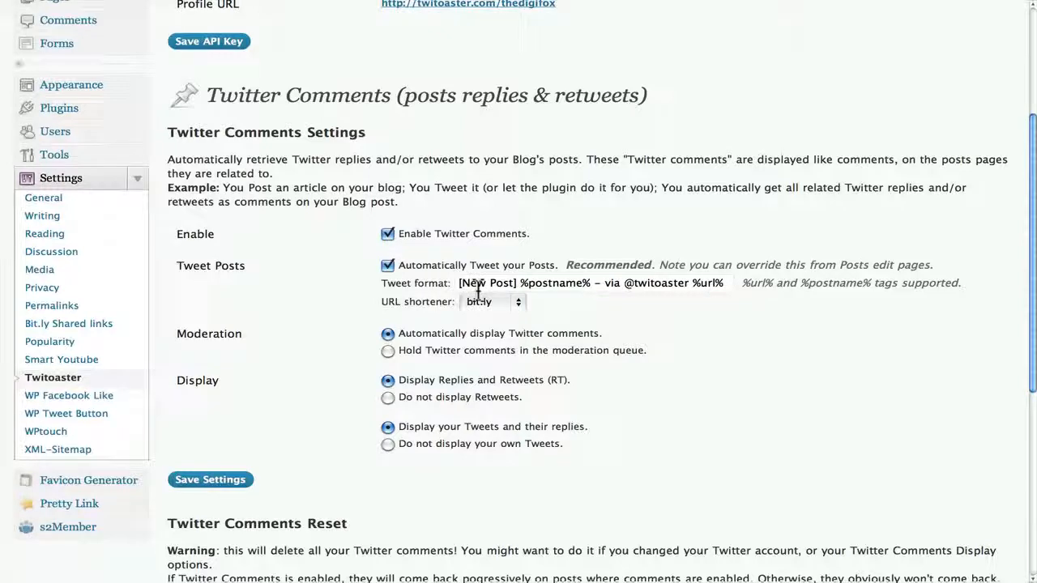
{"action": "mouse_move", "coordinate": [342, 385]}
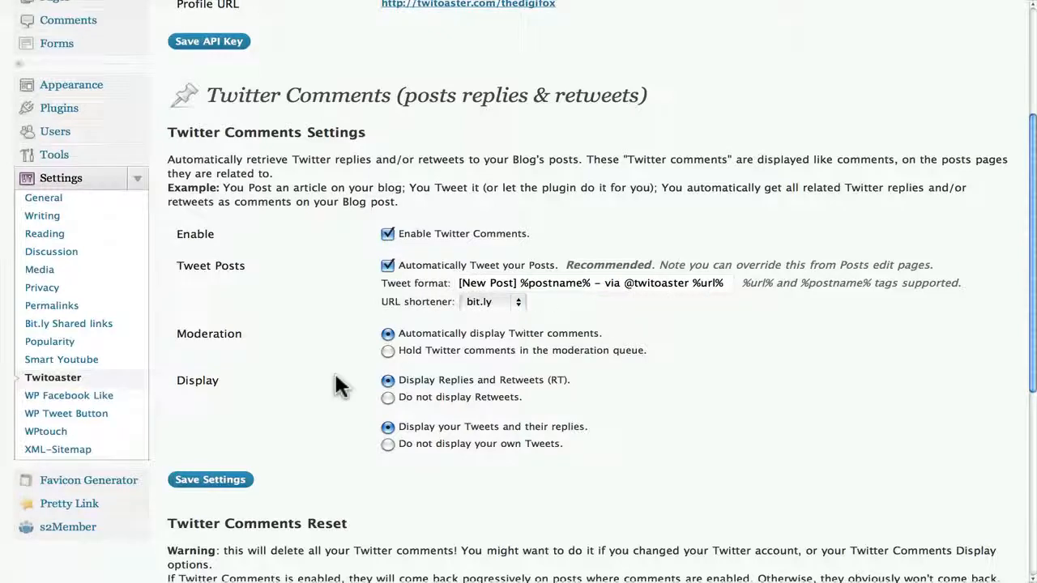
Save the Twitoaster Comments settings with Twitter comments and auto-tweeting on
{"action": "scroll", "scroll_direction": "down", "scroll_amount": 3}
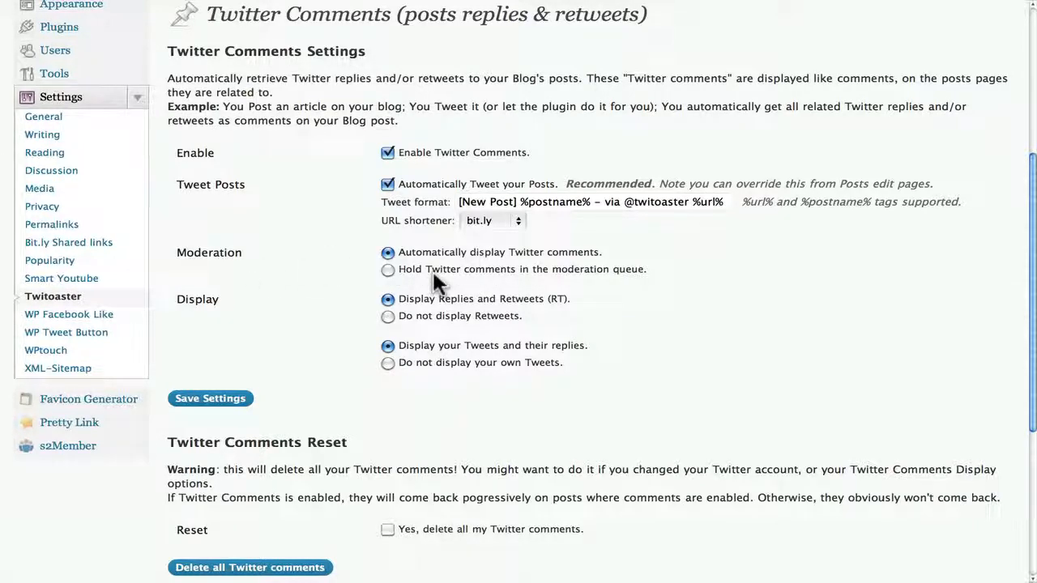
{"action": "scroll", "scroll_direction": "down", "scroll_amount": 3}
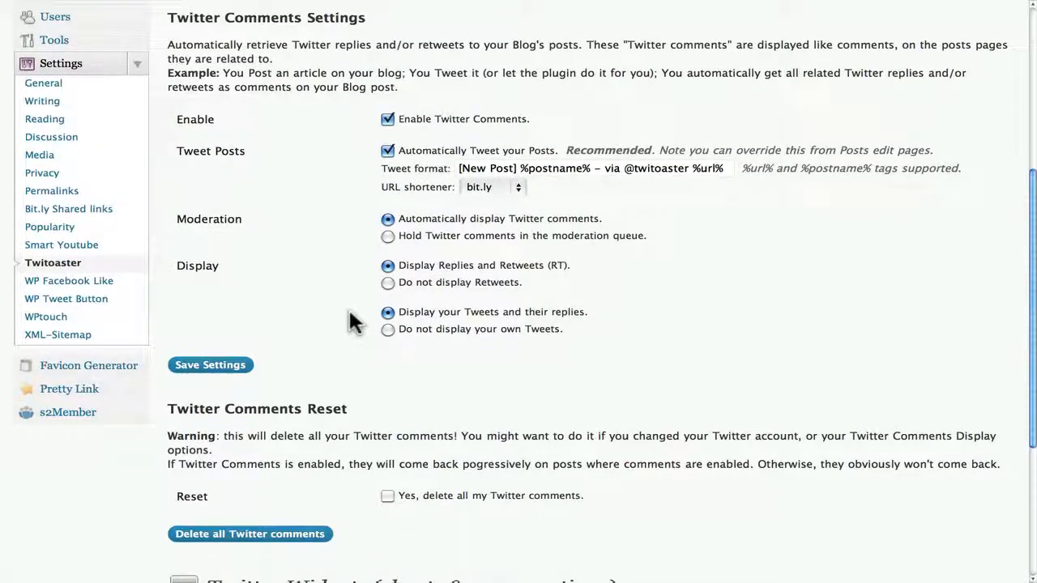
{"action": "mouse_move", "coordinate": [337, 308]}
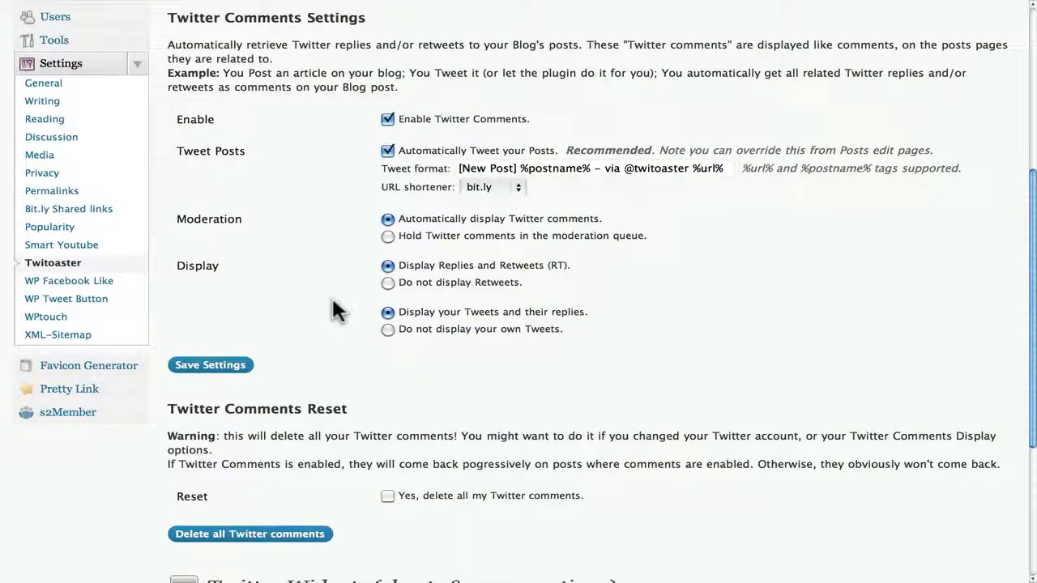
{"action": "scroll", "scroll_direction": "down", "scroll_amount": 3}
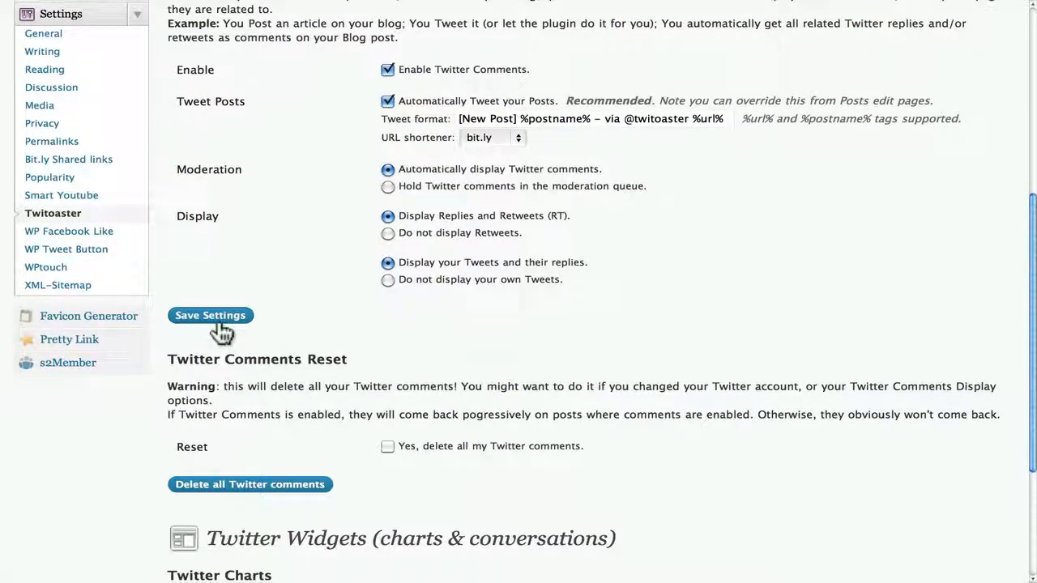
{"action": "left_click", "coordinate": [211, 316]}
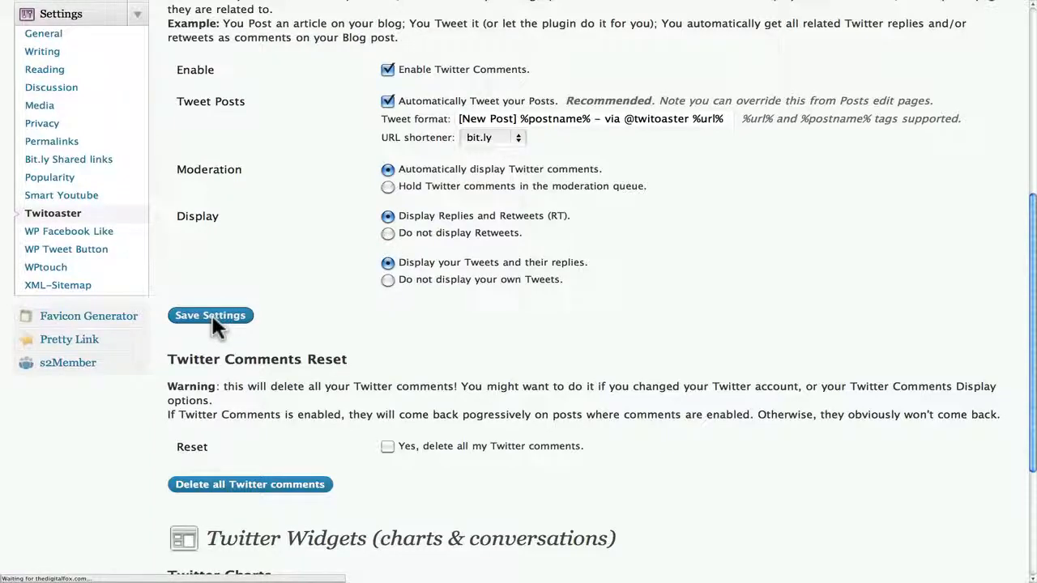
{"action": "left_click", "coordinate": [211, 314]}
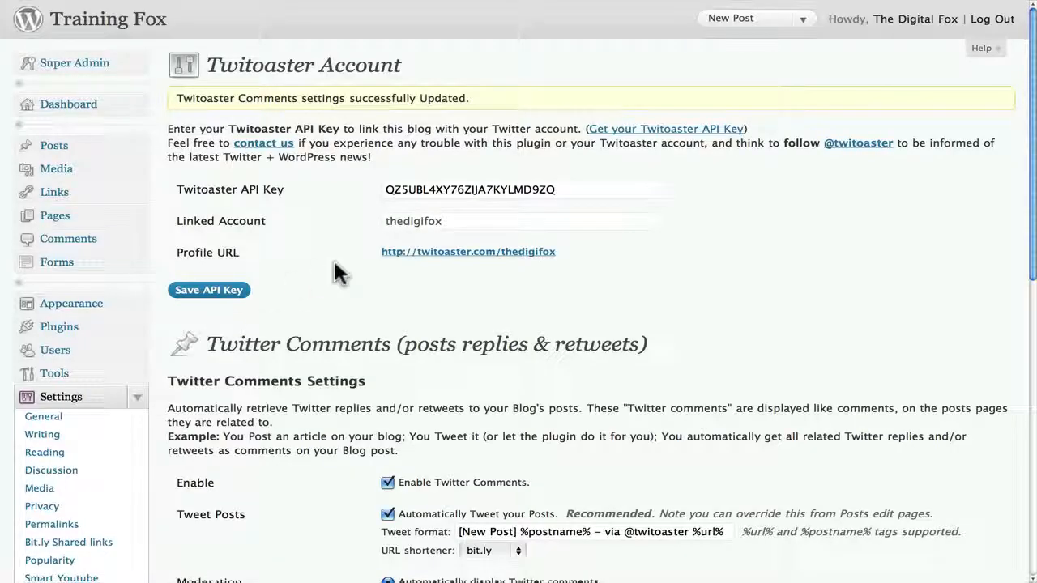
{"action": "mouse_move", "coordinate": [138, 146]}
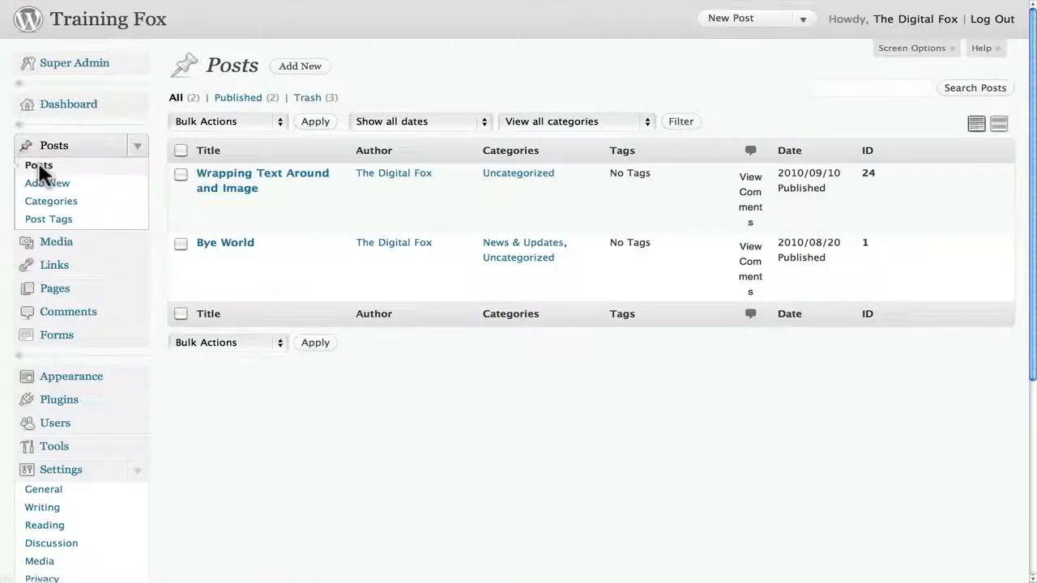
{"action": "mouse_move", "coordinate": [243, 188]}
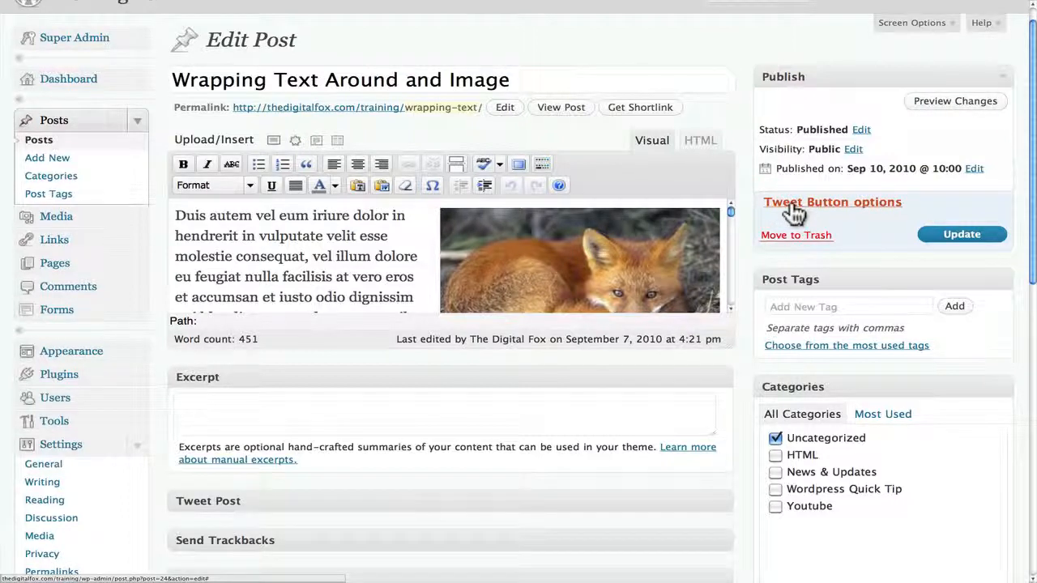
Bring up the 'Wrapping Text Around and Image' post's Tweet Button options
{"action": "left_click", "coordinate": [833, 200]}
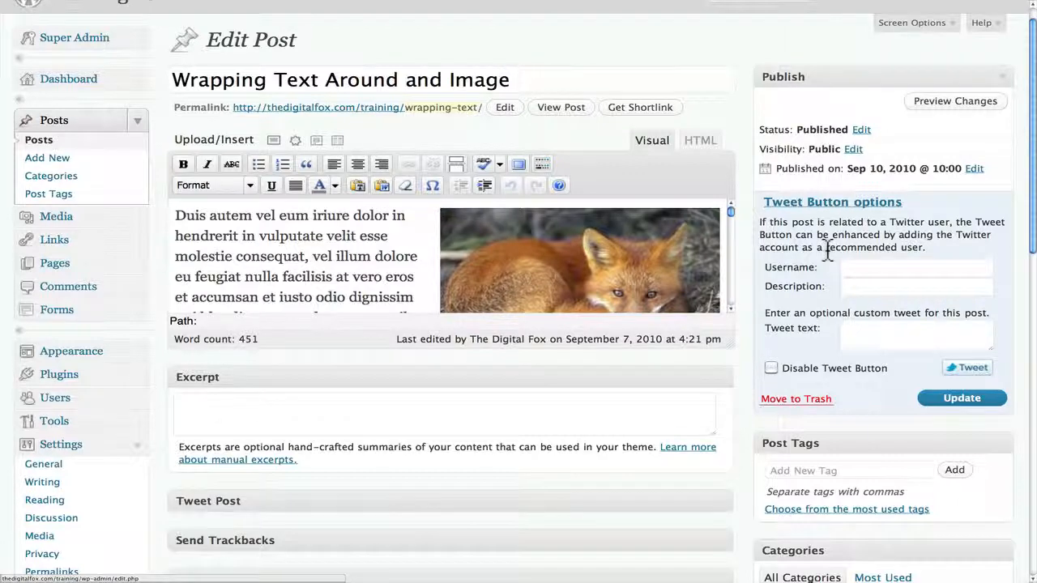
Toggle Disable Tweet Button on and off, leaving the post's tweet button enabled
{"action": "scroll", "scroll_direction": "down", "scroll_amount": 3}
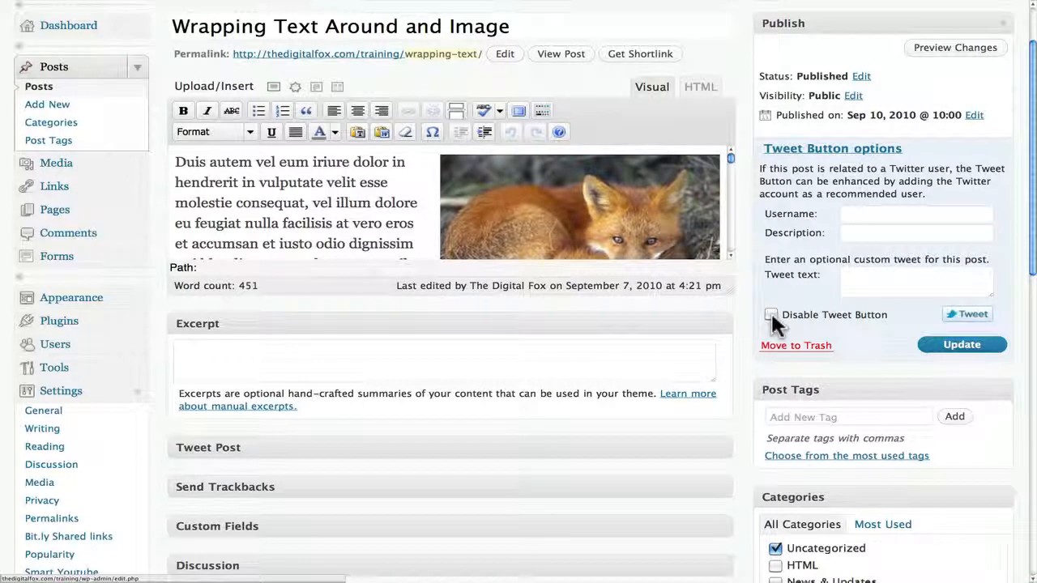
{"action": "left_click", "coordinate": [771, 314]}
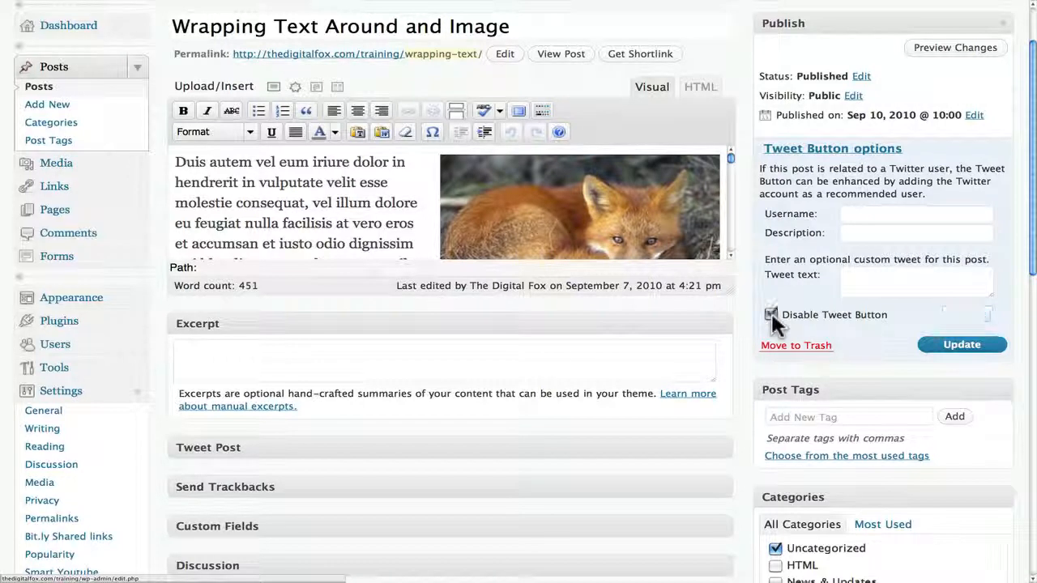
{"action": "left_click", "coordinate": [768, 314]}
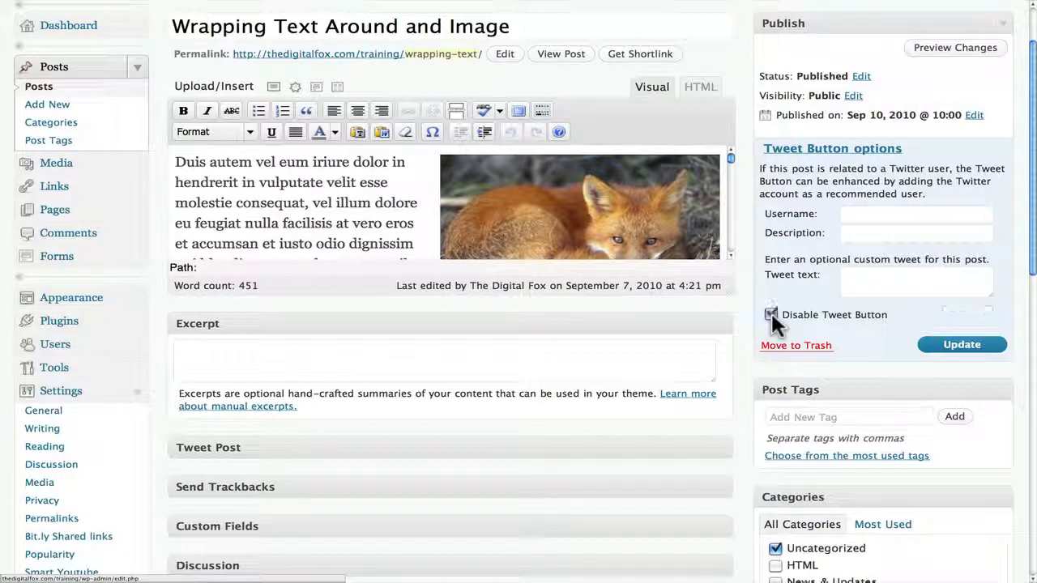
{"action": "left_click", "coordinate": [769, 314]}
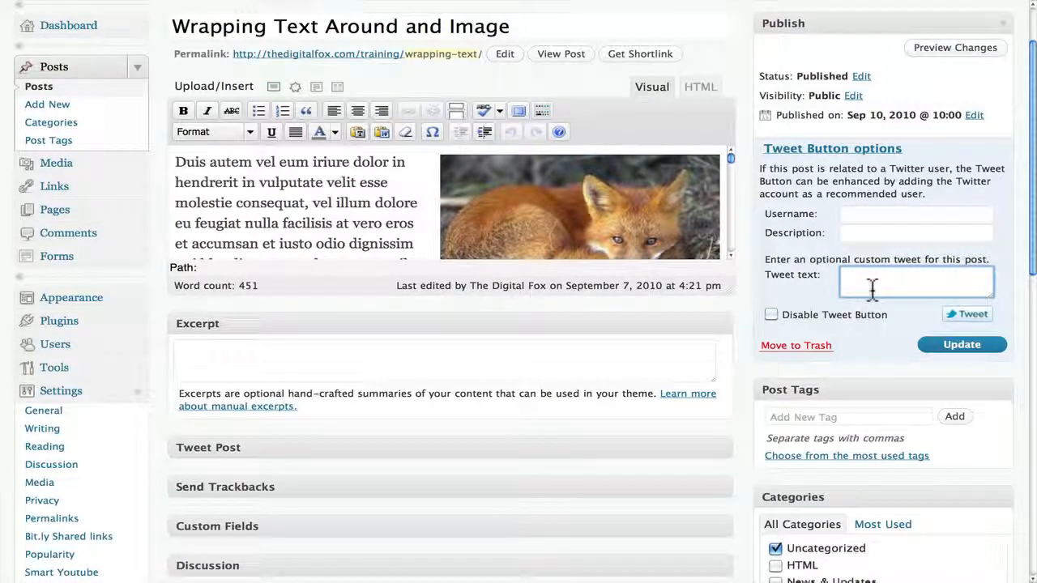
{"action": "mouse_move", "coordinate": [861, 217]}
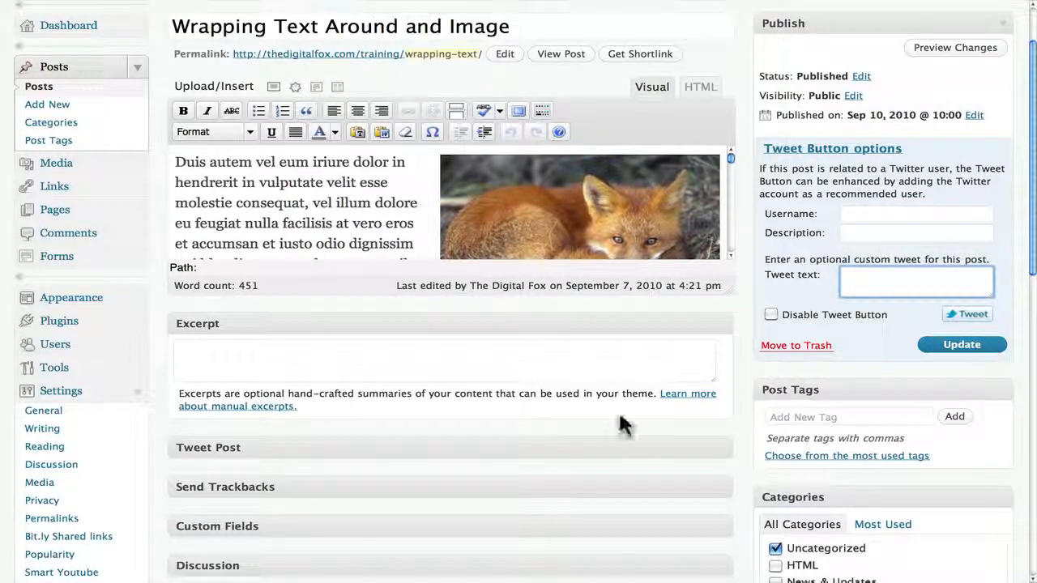
Scroll to the Tweet Post box with its 'Tweet this Post once published' option
{"action": "scroll", "scroll_direction": "down", "scroll_amount": 3}
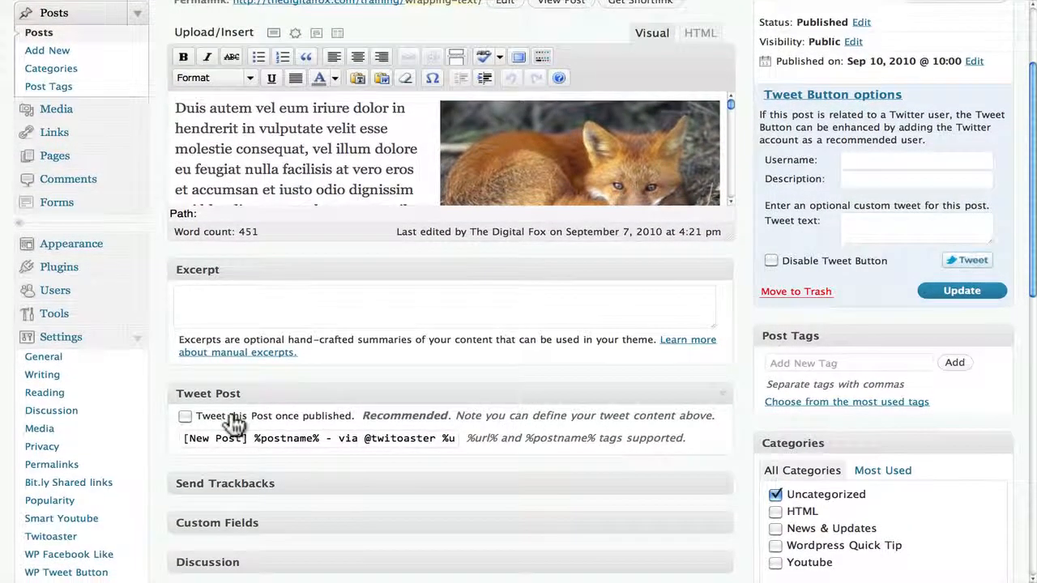
{"action": "mouse_move", "coordinate": [347, 438]}
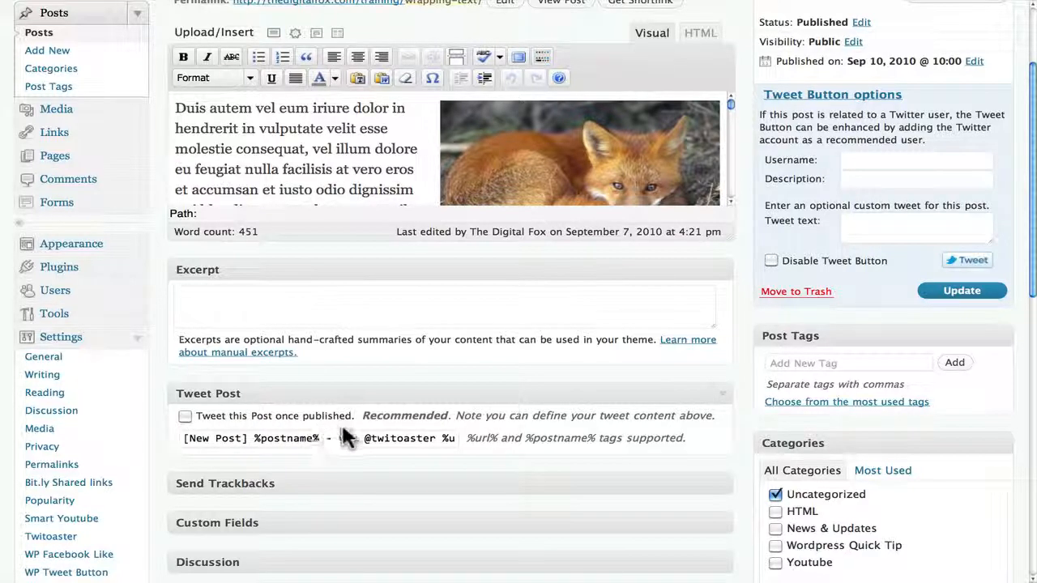